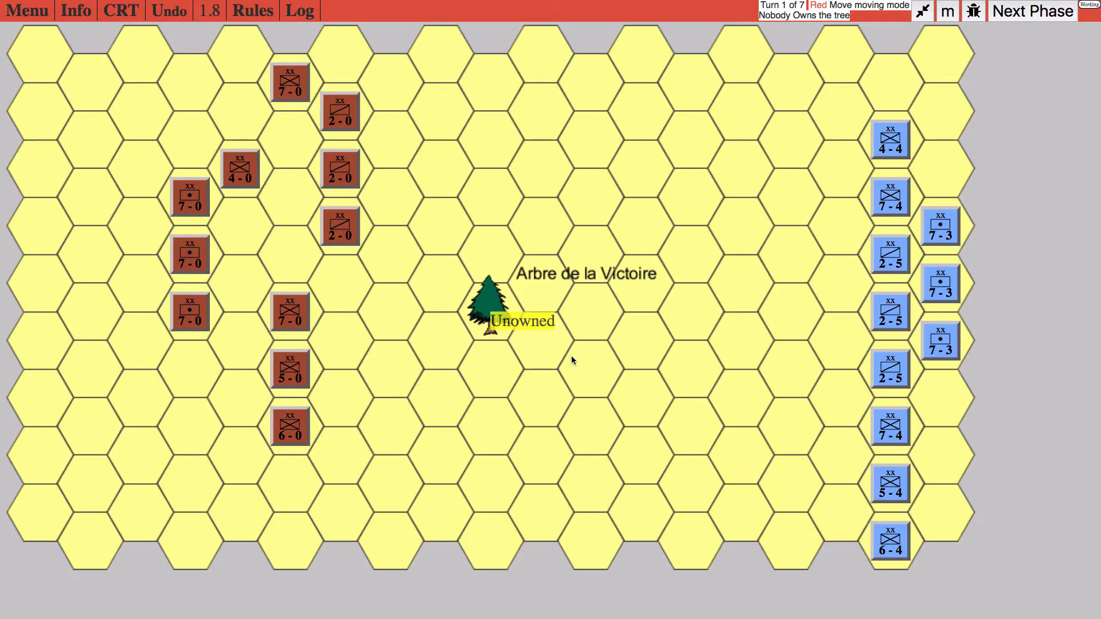
mouse_move(352, 535)
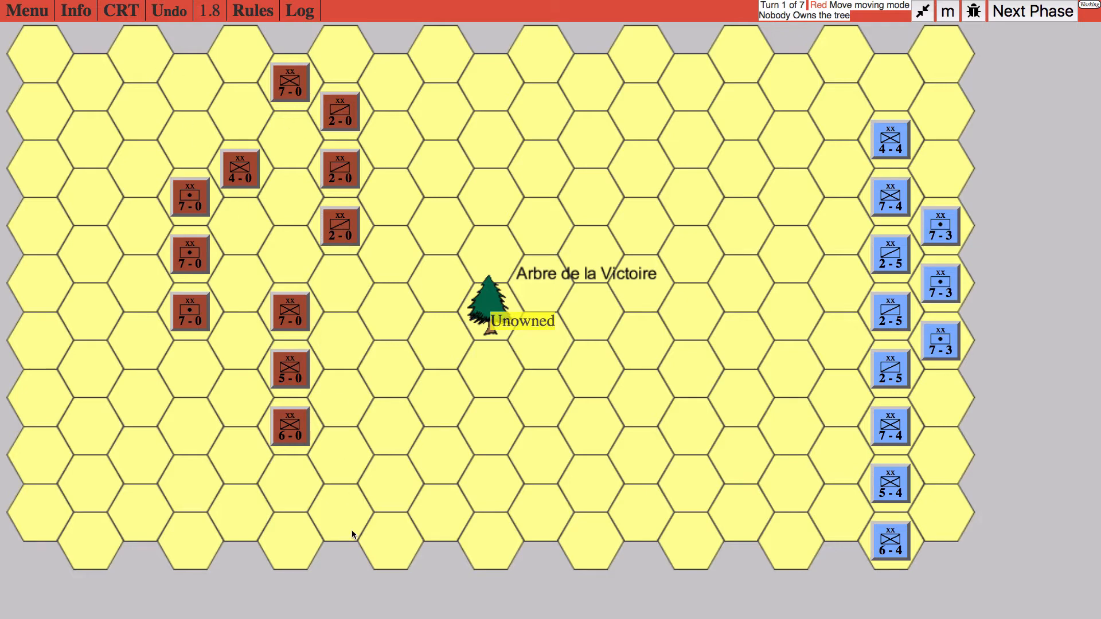
mouse_move(791, 119)
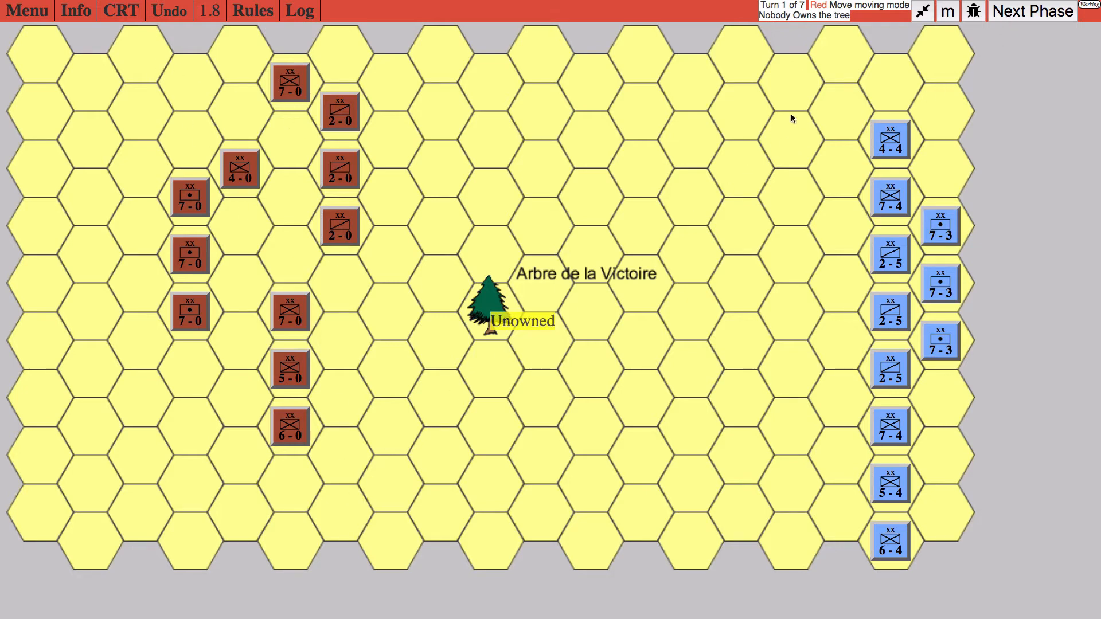
mouse_move(770, 128)
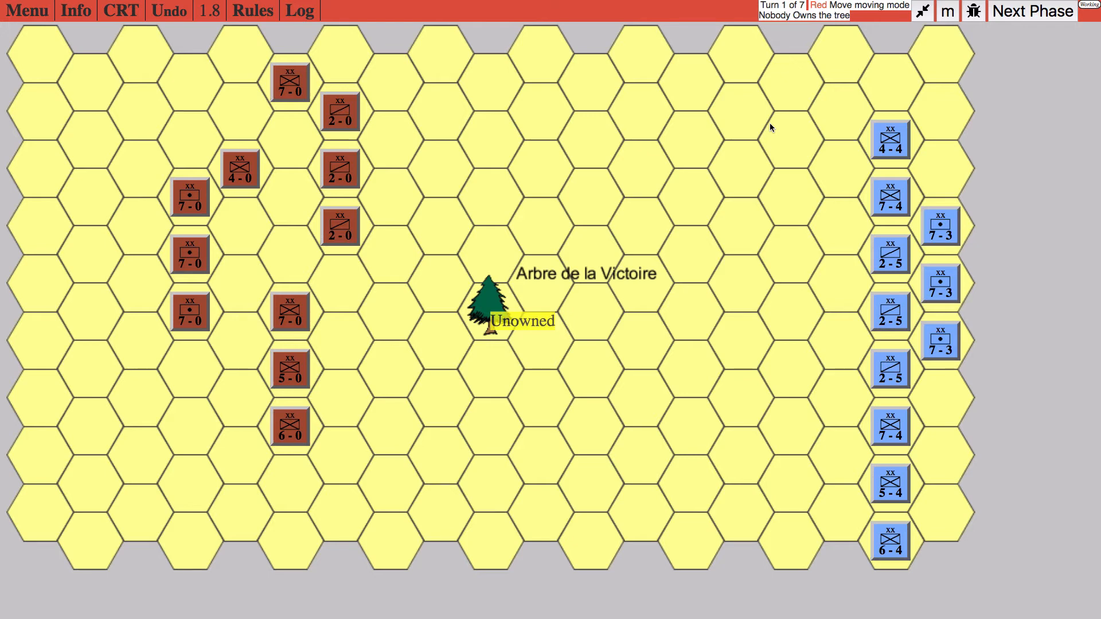
mouse_move(1016, 31)
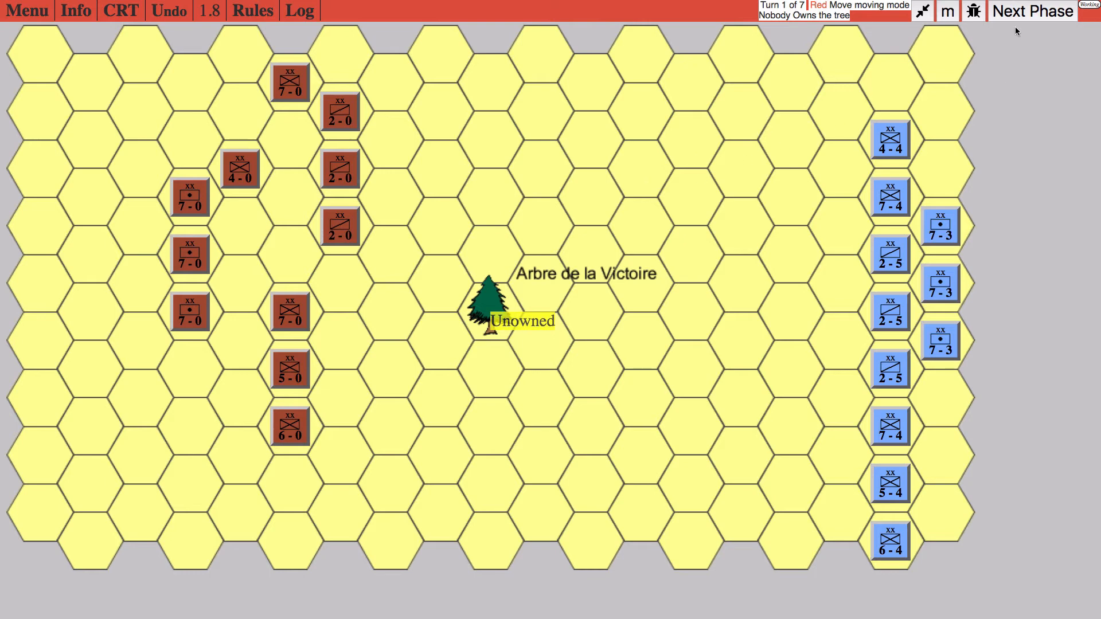
End Red's turn-1 movement with no combats, handing play to Blue's move phase.
left_click(1031, 10)
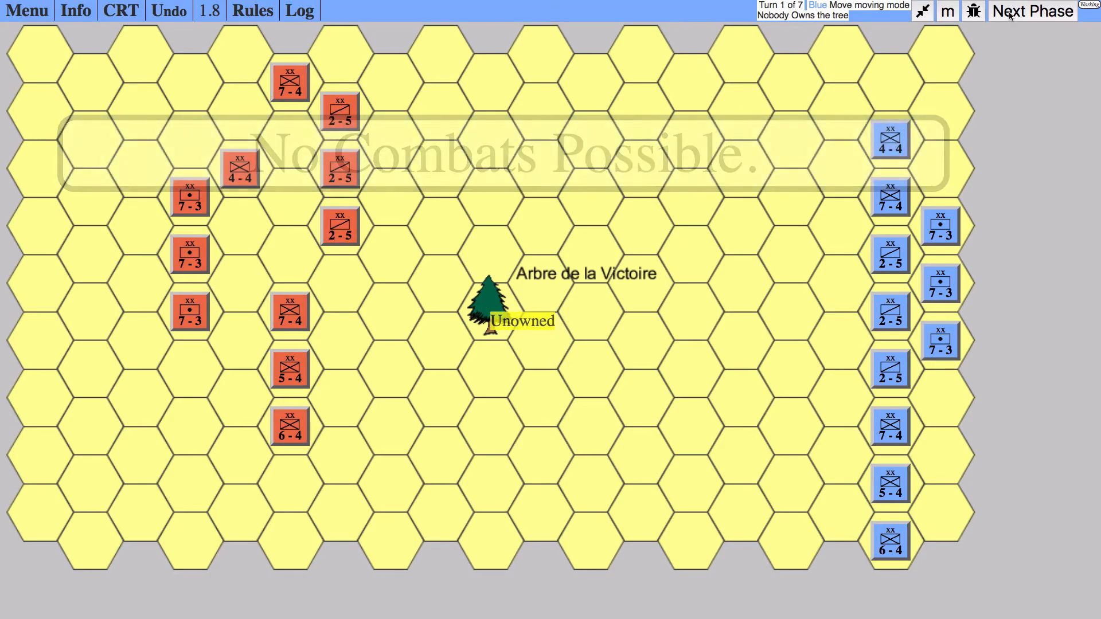
left_click(1032, 10)
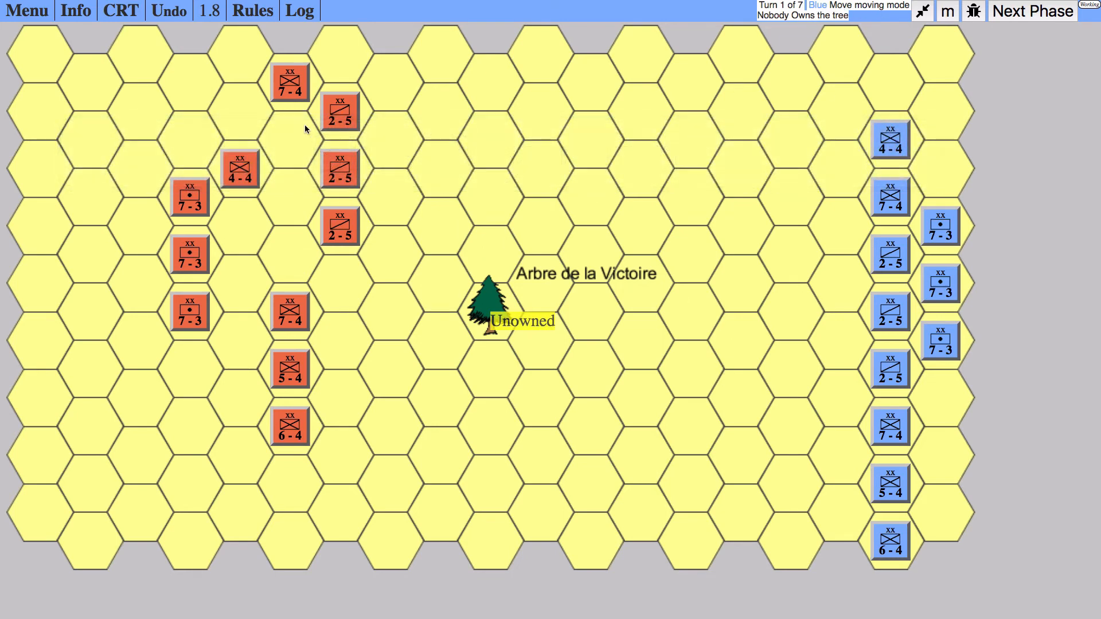
mouse_move(688, 138)
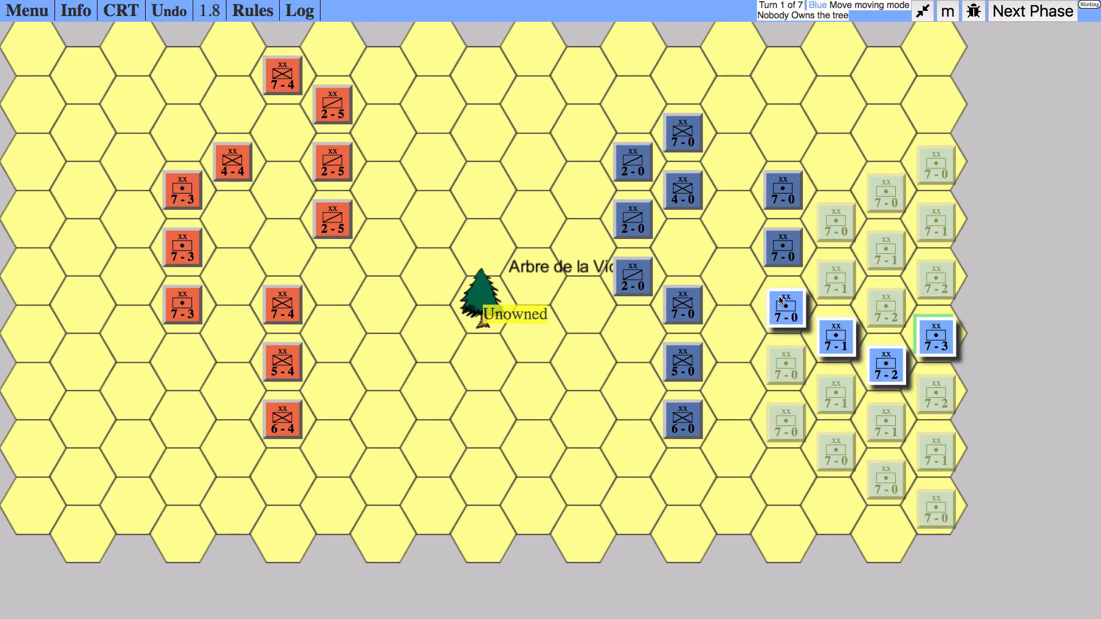
End Blue's turn after its westward advance toward the tree, starting turn 2.
left_click(1032, 11)
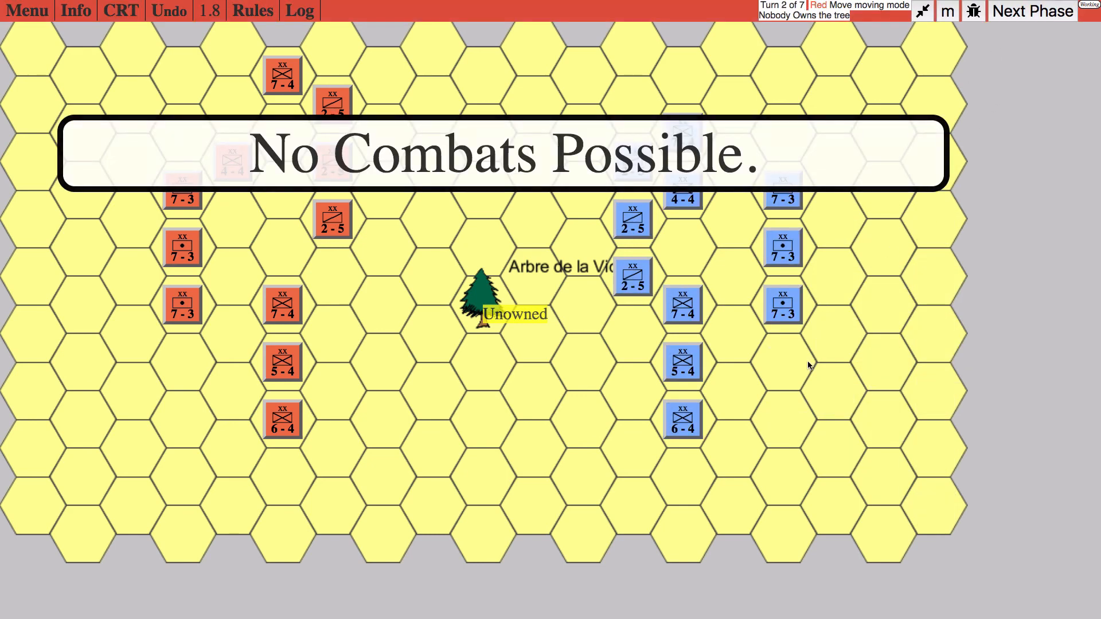